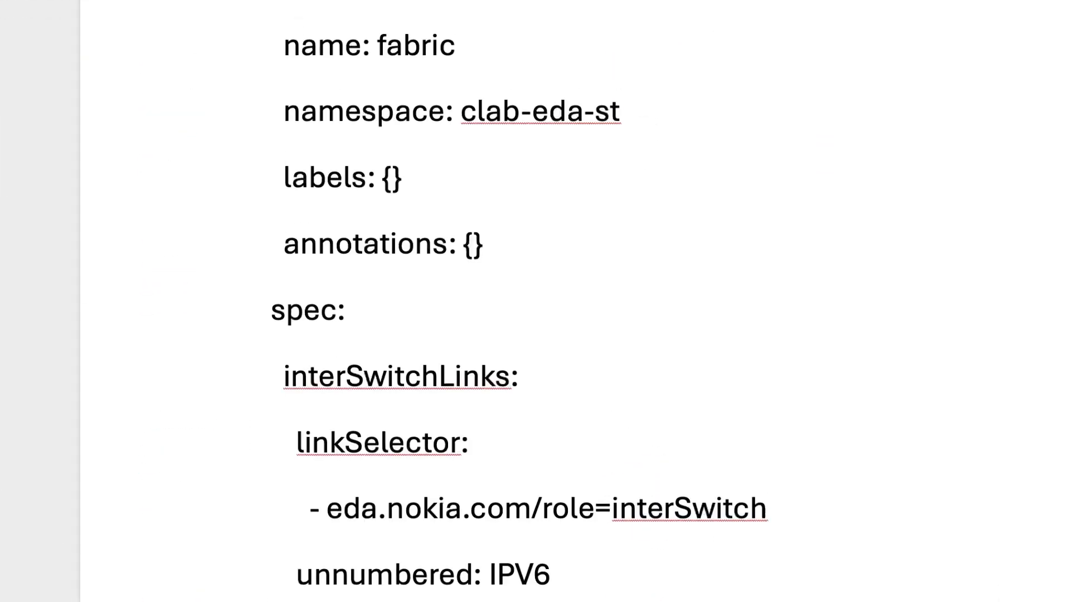
Scroll through the fabric YAML specification in the Word document
{"action": "scroll", "scroll_direction": "down", "scroll_amount": 3}
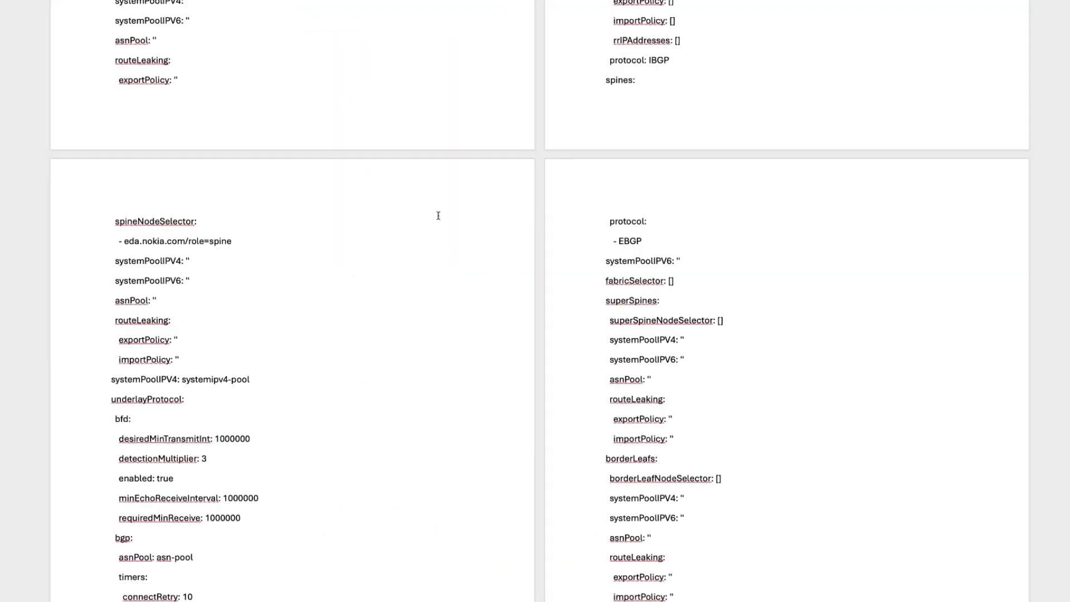
{"action": "scroll", "scroll_direction": "down", "scroll_amount": 3}
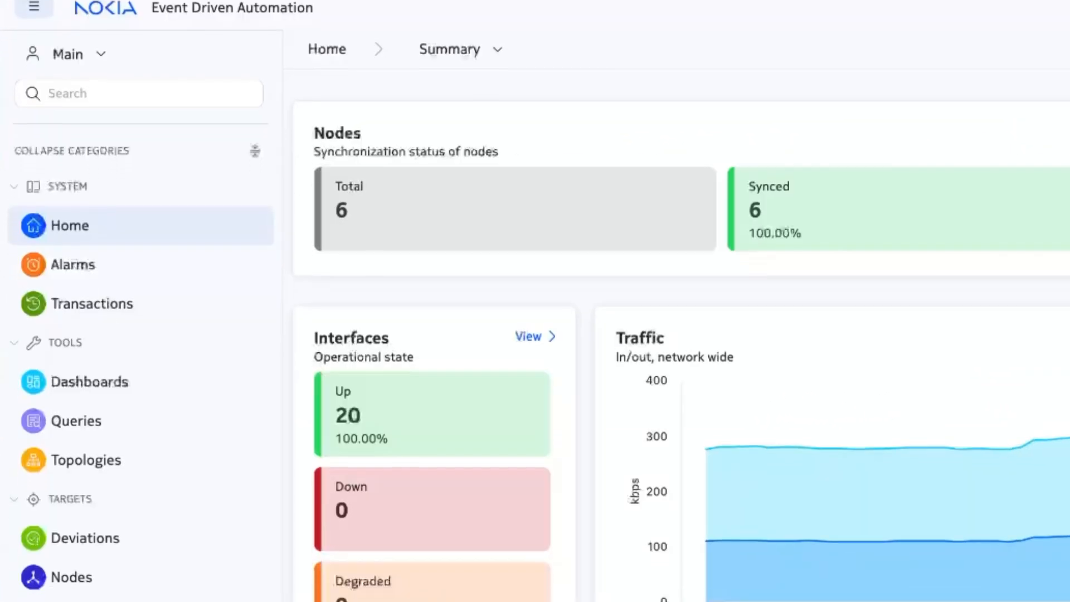
View the Create form's YAML, then close it without saving to reach Fabrics > Summary
{"action": "left_click", "coordinate": [86, 460]}
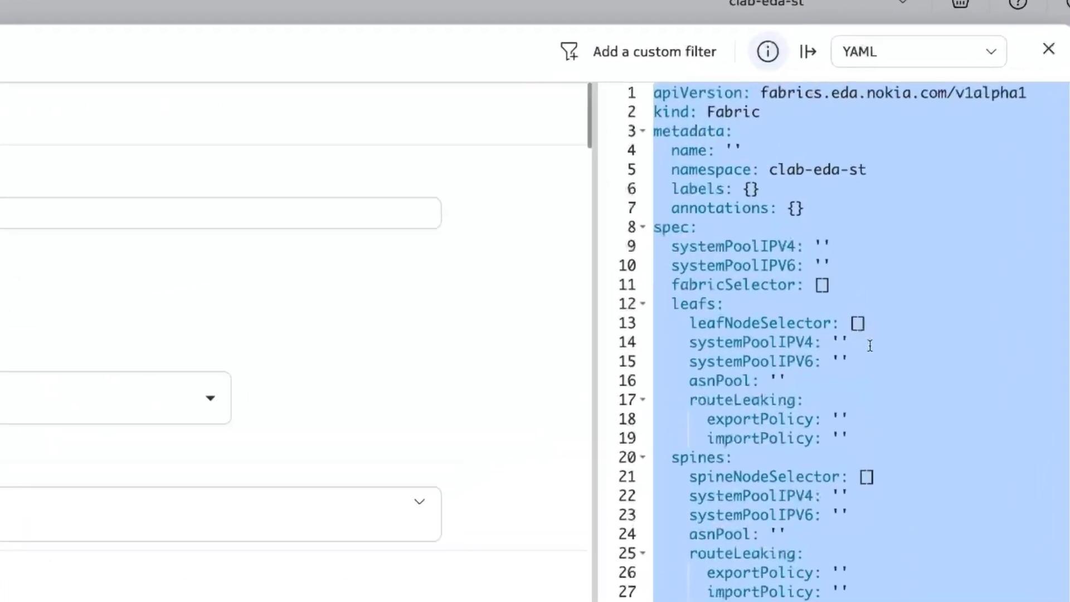
{"action": "left_click", "coordinate": [1048, 49]}
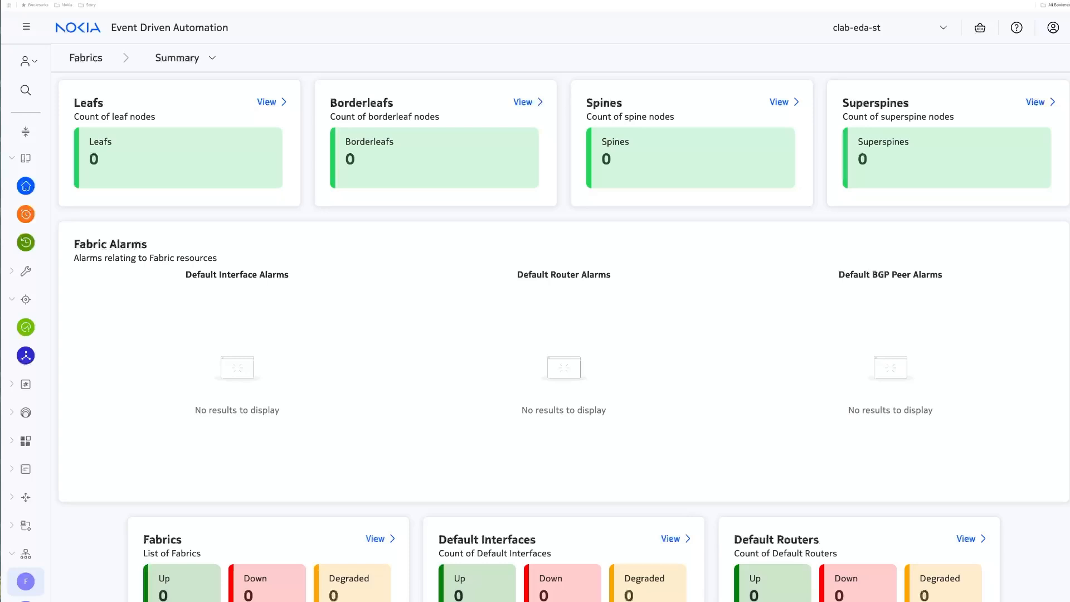
{"action": "mouse_move", "coordinate": [471, 328]}
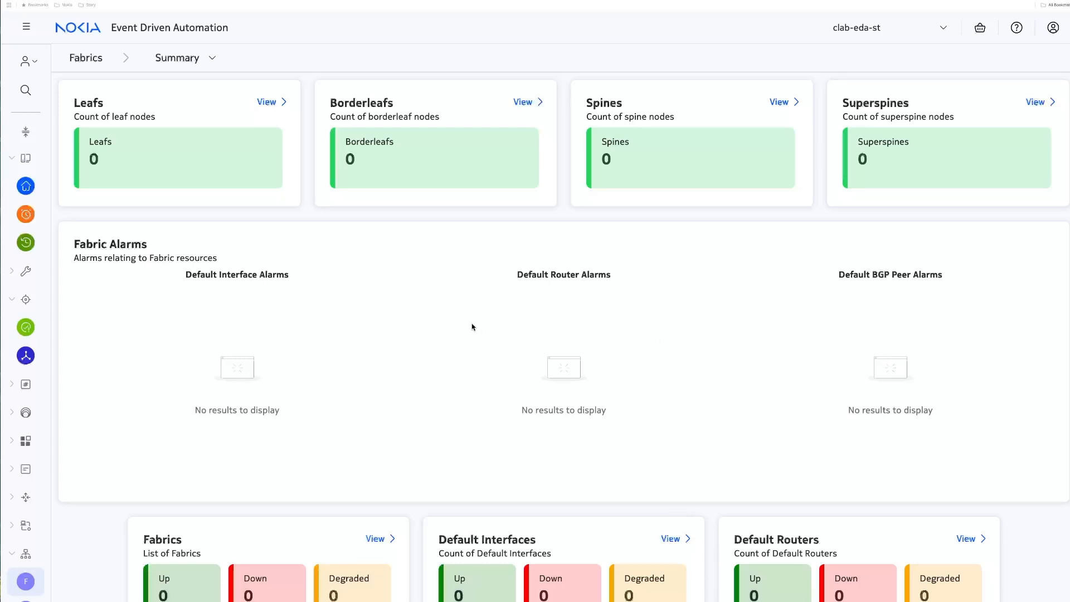
{"action": "mouse_move", "coordinate": [482, 257]}
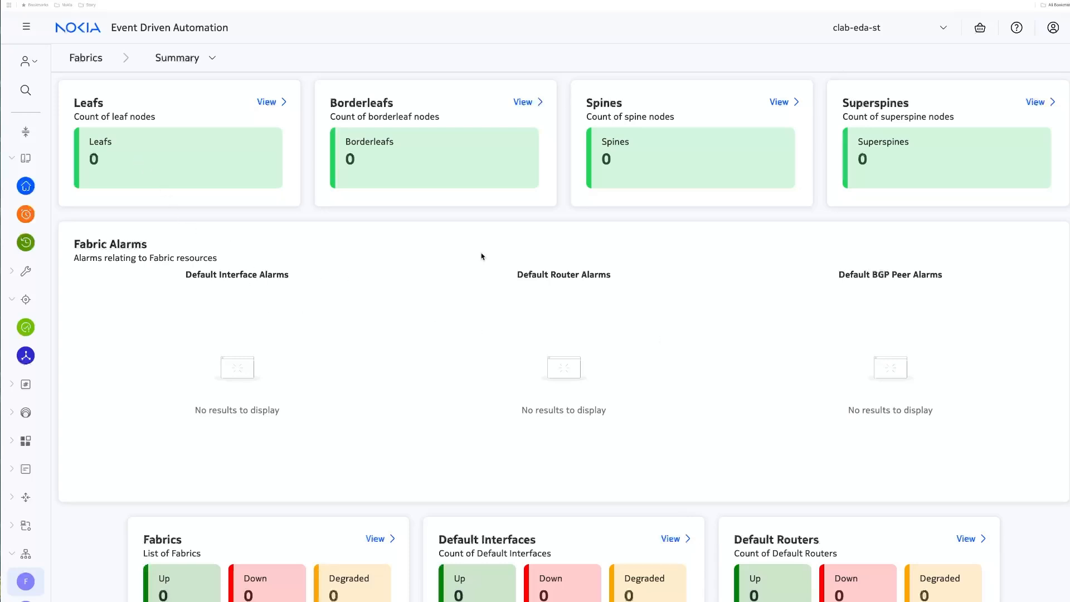
Review the empty interface, BGP peer and route totals, then expand the Summary breadcrumb dropdown
{"action": "scroll", "scroll_direction": "down", "scroll_amount": 3}
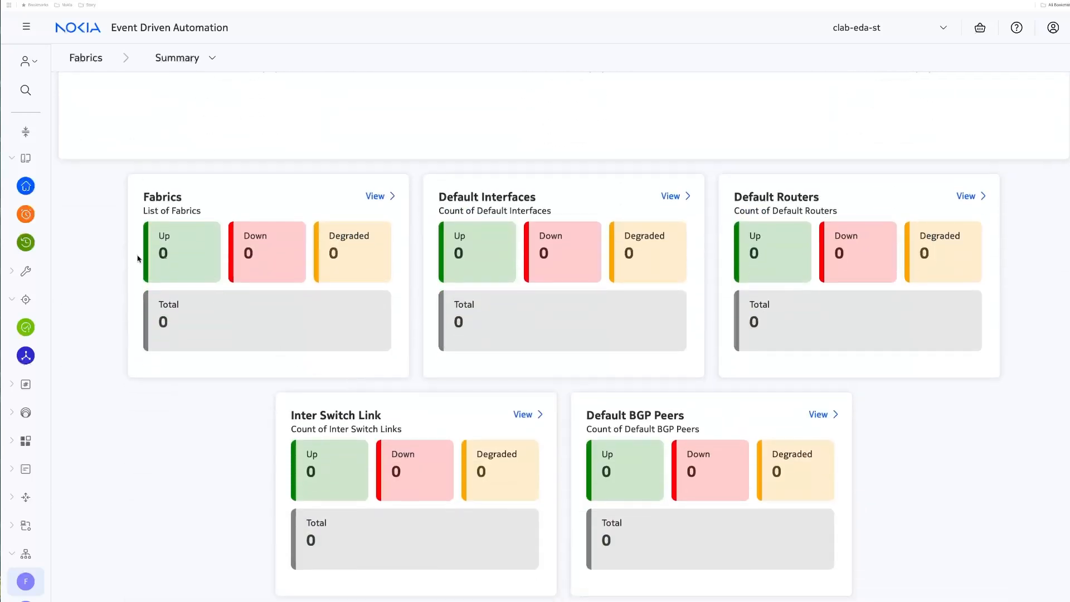
{"action": "scroll", "scroll_direction": "down", "scroll_amount": 3}
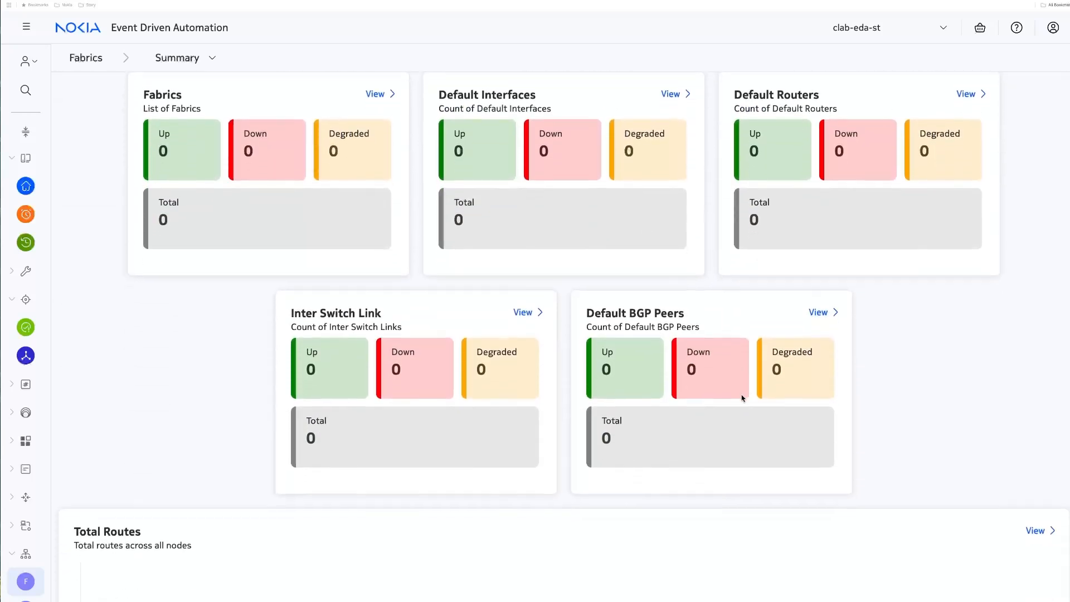
{"action": "scroll", "scroll_direction": "down", "scroll_amount": 3}
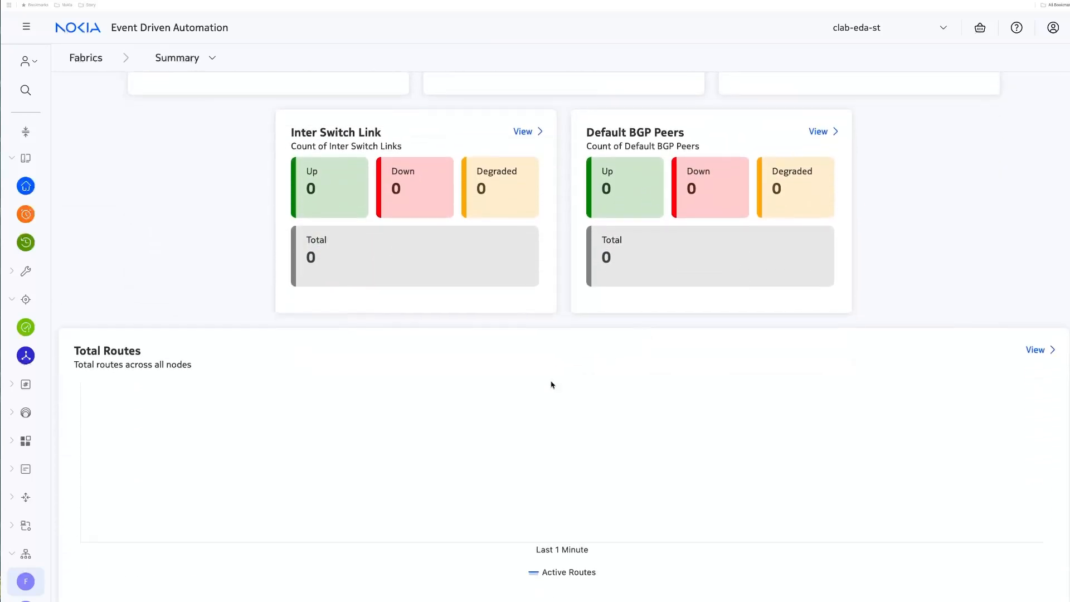
{"action": "mouse_move", "coordinate": [193, 398]}
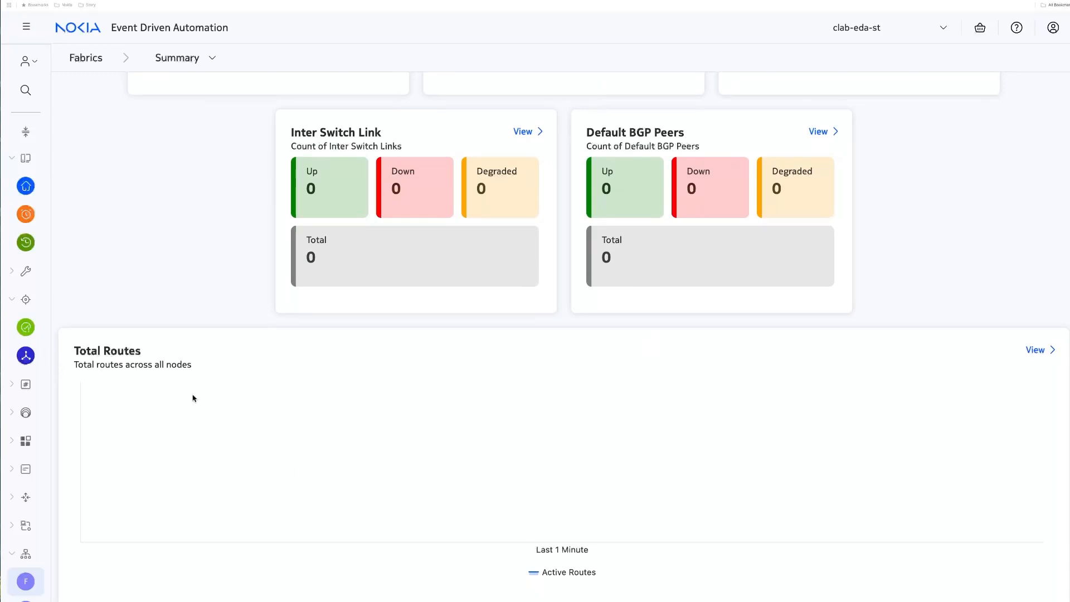
{"action": "scroll", "scroll_direction": "up", "scroll_amount": 3}
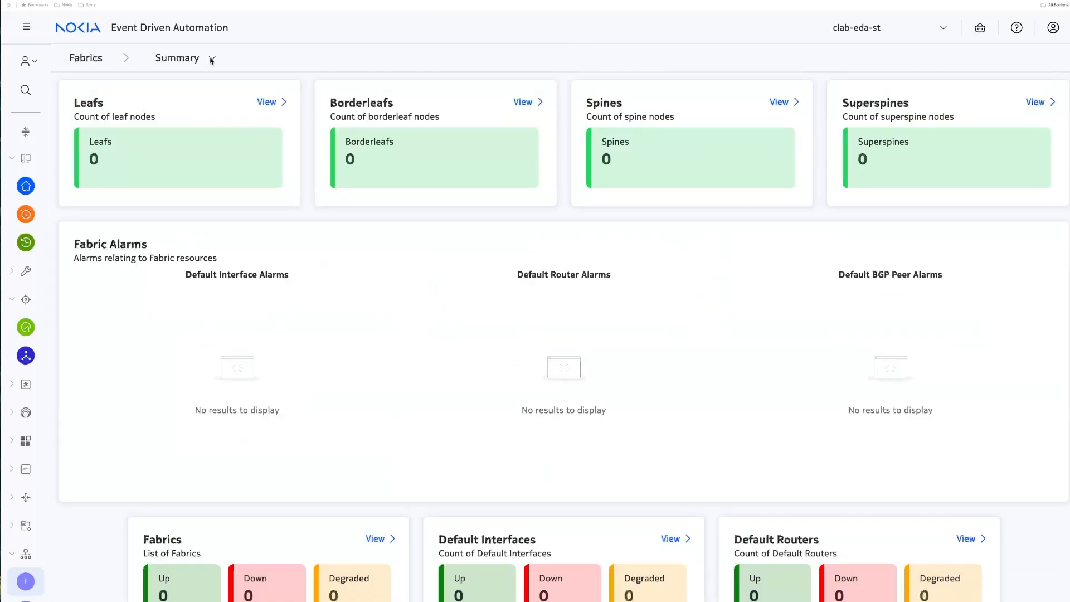
{"action": "left_click", "coordinate": [183, 57]}
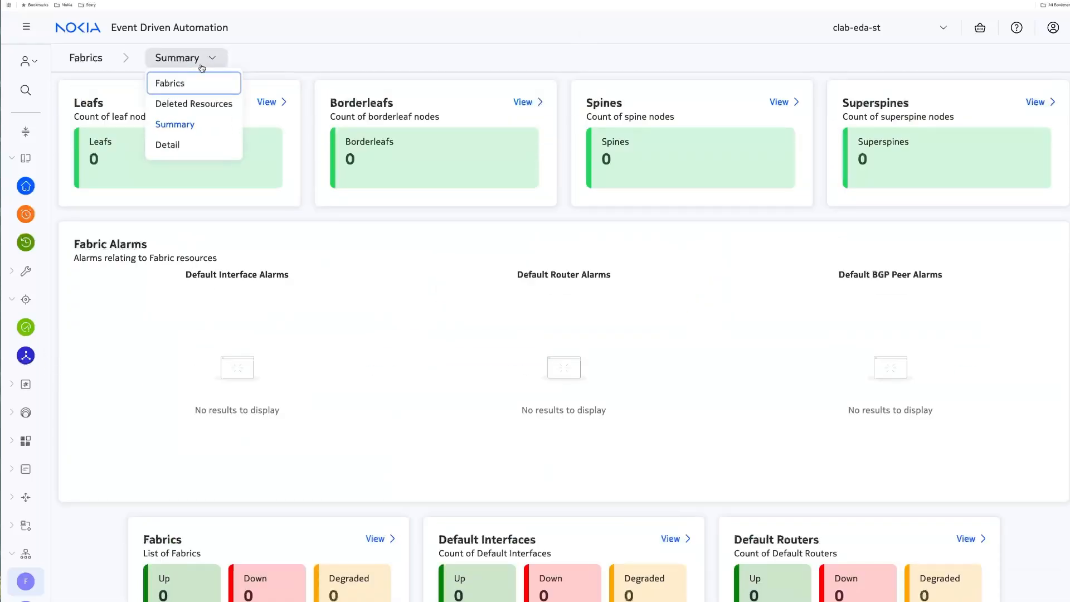
Switch to the empty Fabrics resource table and start creating a new fabric
{"action": "left_click", "coordinate": [169, 82]}
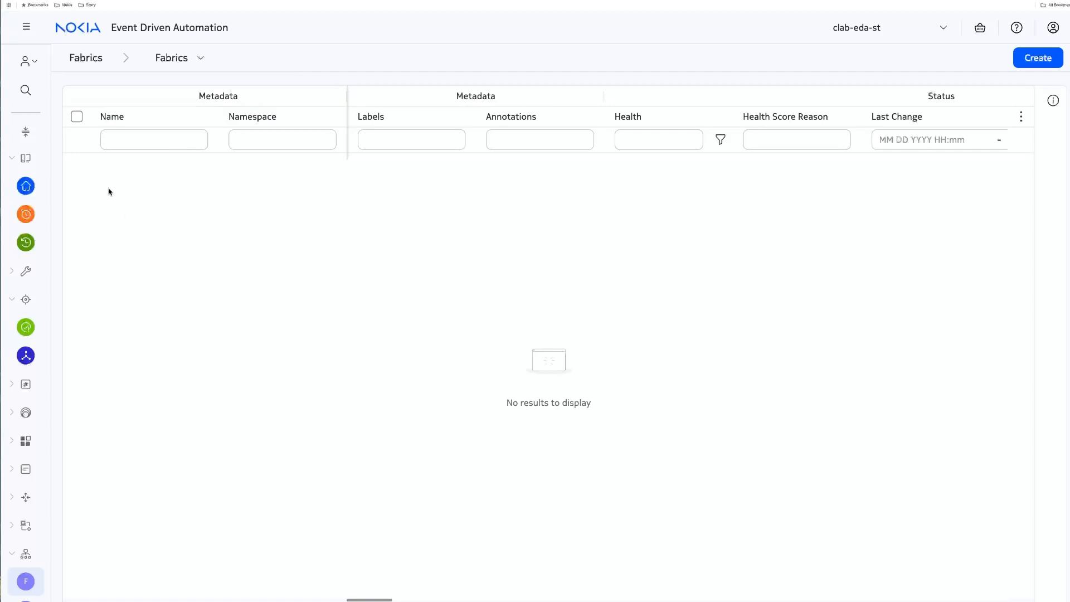
{"action": "mouse_move", "coordinate": [155, 175]}
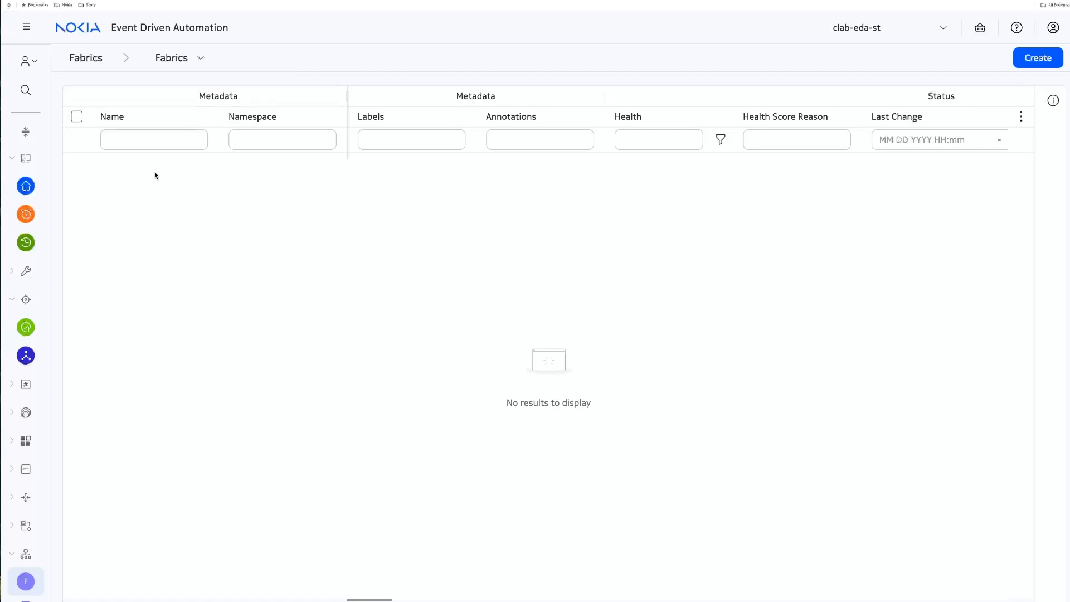
{"action": "mouse_move", "coordinate": [311, 197]}
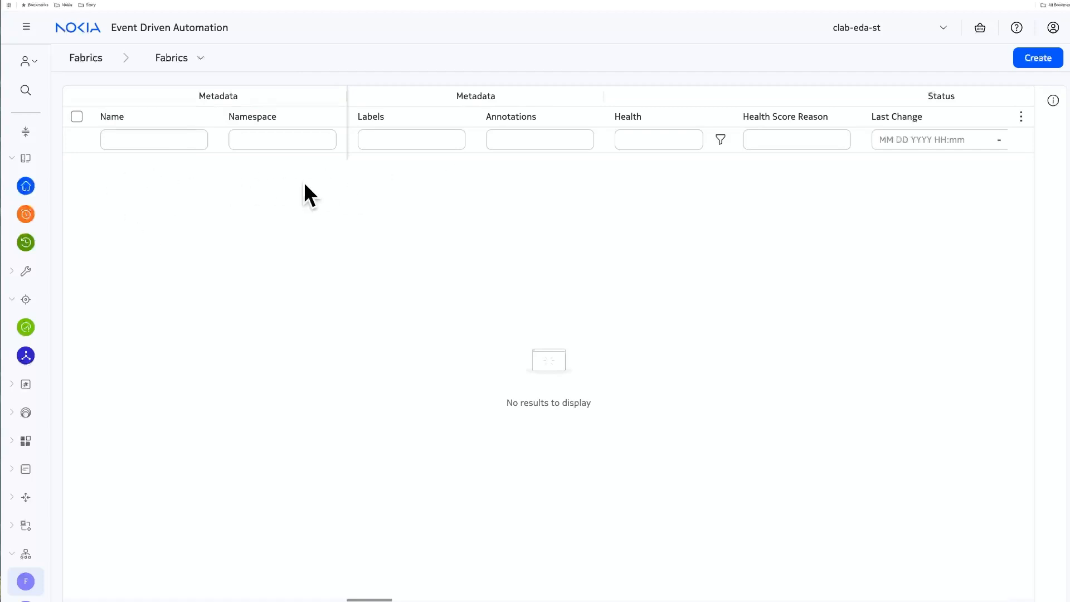
{"action": "left_click", "coordinate": [1038, 57]}
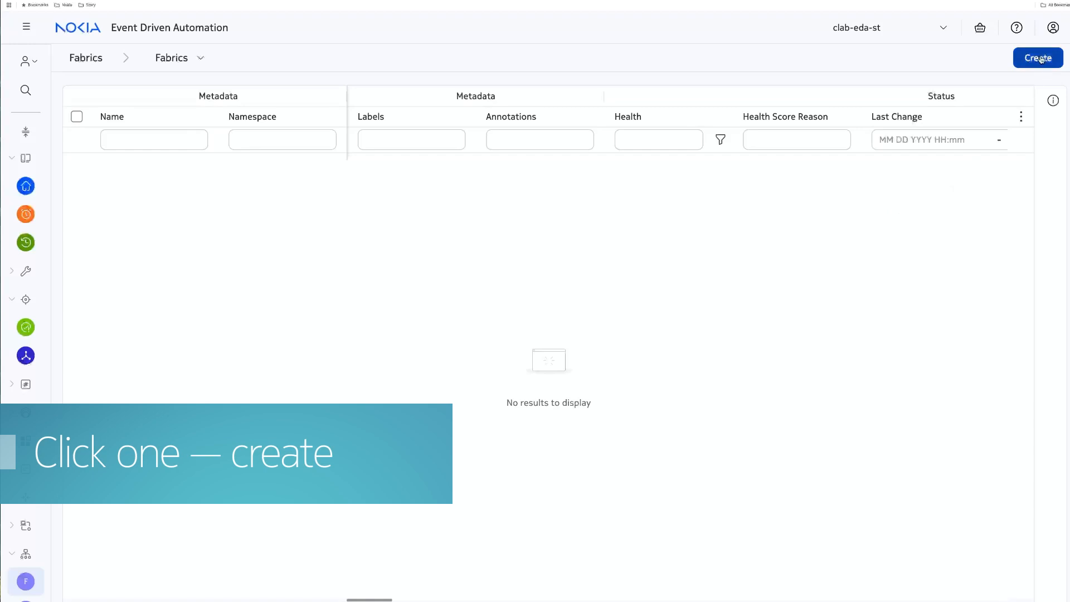
Create the new fabric so 'fabric' in clab-eda-st appears in the Fabrics list
{"action": "left_click", "coordinate": [1038, 58]}
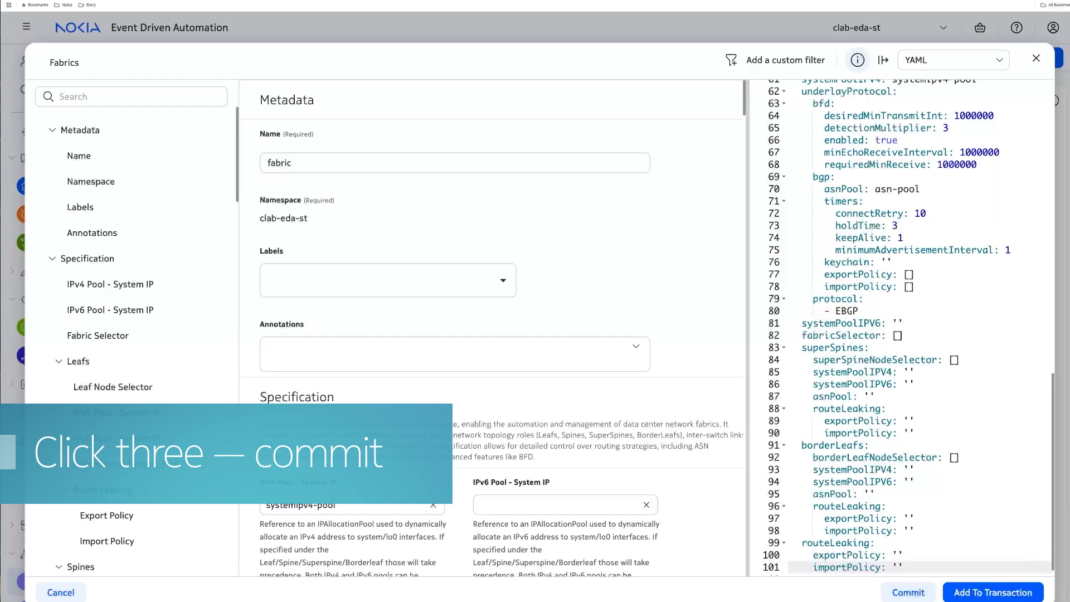
{"action": "left_click", "coordinate": [908, 592]}
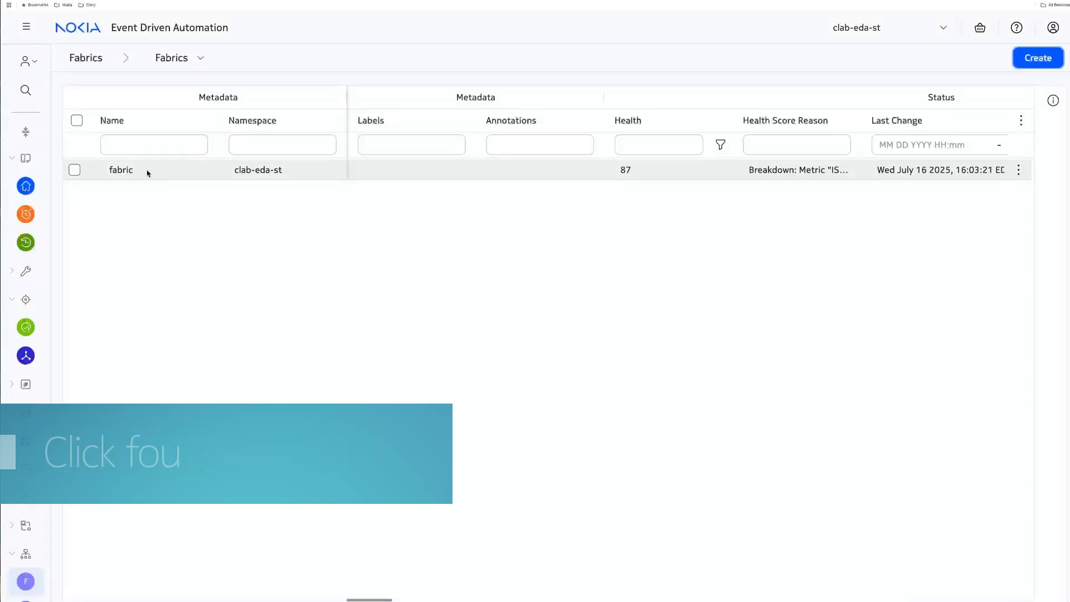
Return to the Fabrics summary and review 4 leafs, 2 spines, 32 BGP peers and the Total Routes chart
{"action": "left_click", "coordinate": [172, 57]}
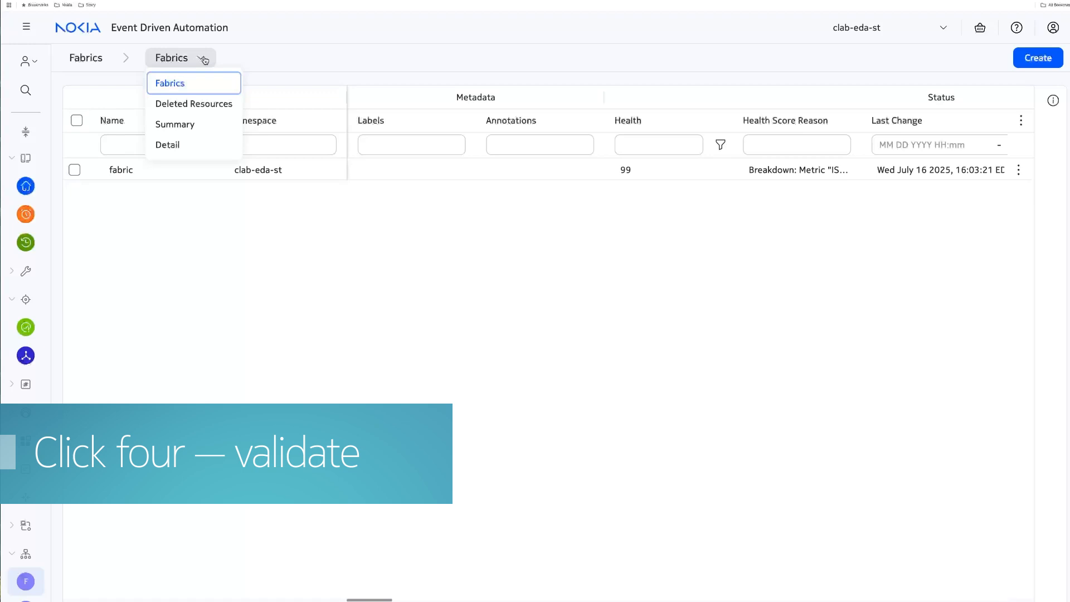
{"action": "left_click", "coordinate": [175, 123]}
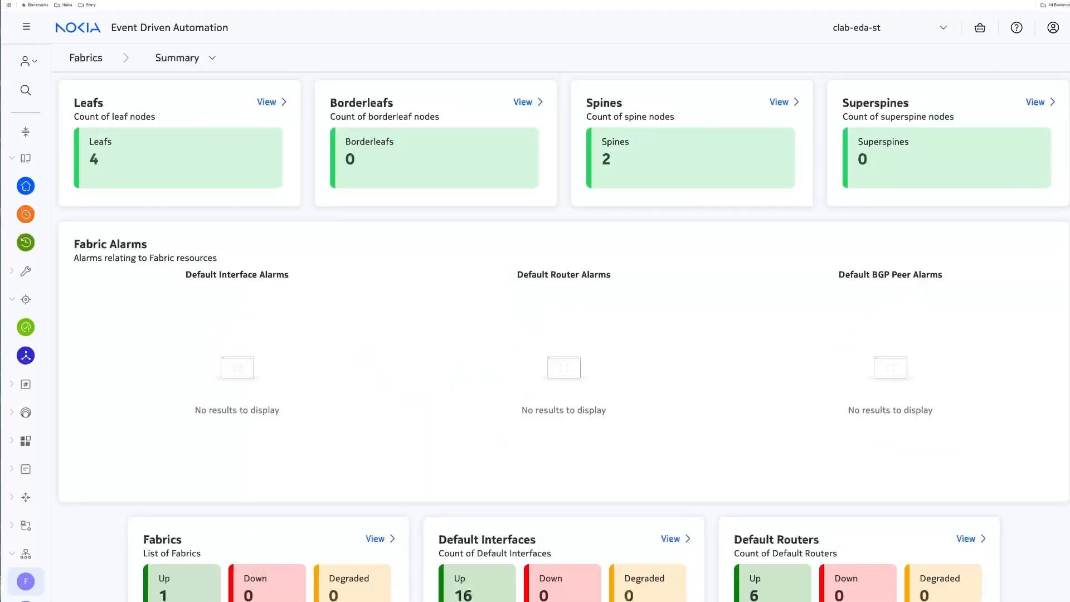
{"action": "mouse_move", "coordinate": [685, 321]}
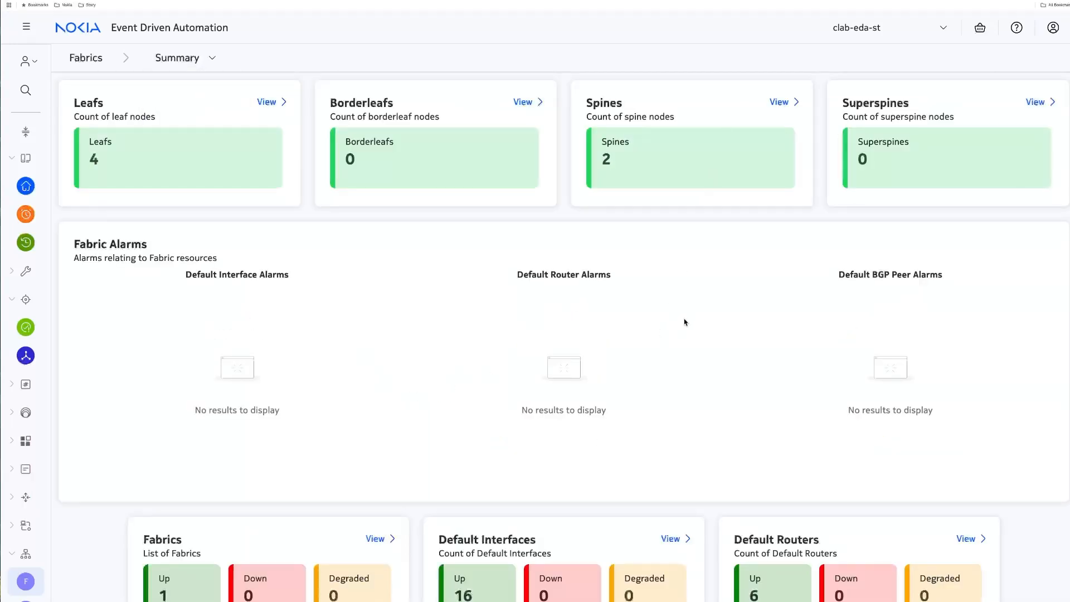
{"action": "mouse_move", "coordinate": [559, 186]}
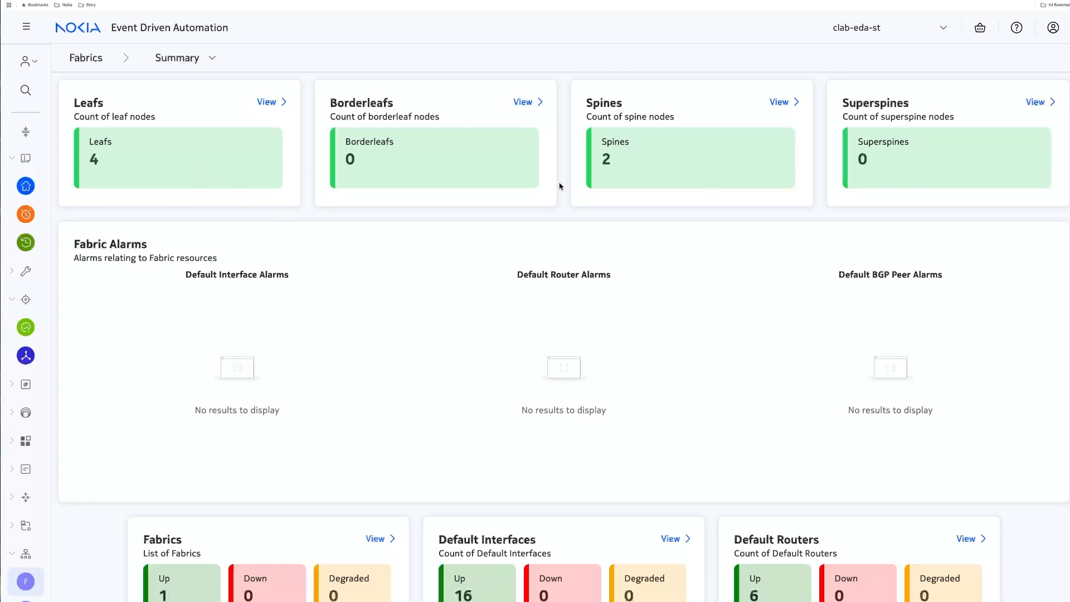
{"action": "scroll", "scroll_direction": "down", "scroll_amount": 3}
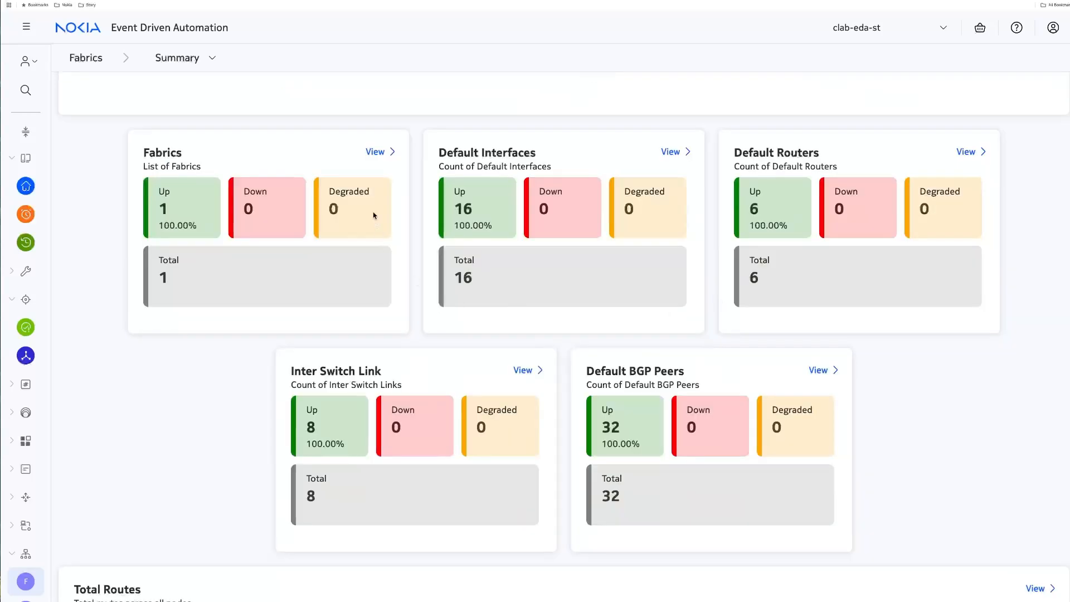
{"action": "mouse_move", "coordinate": [193, 216]}
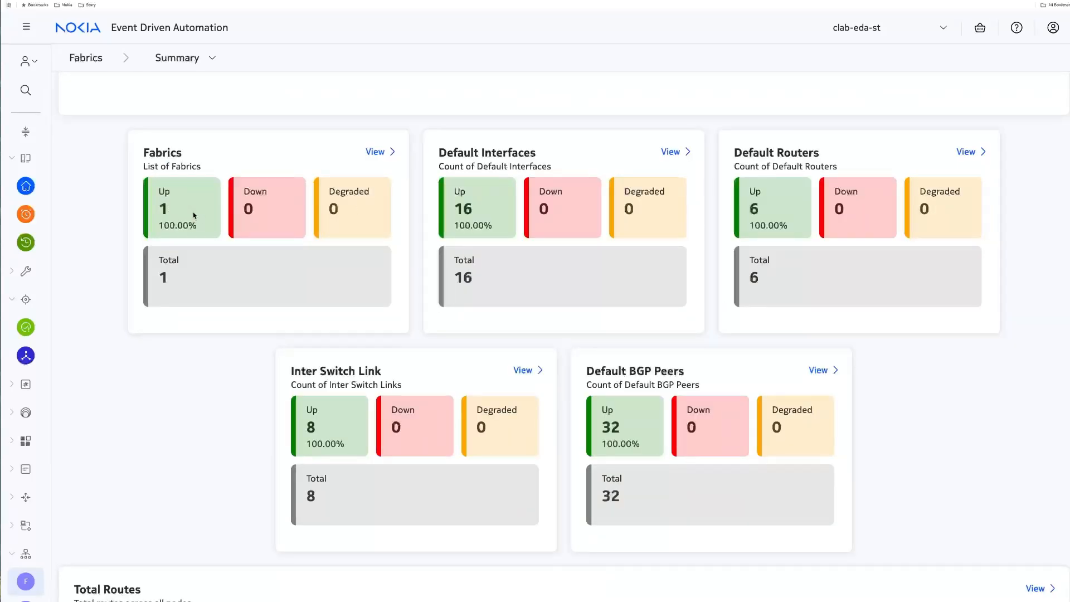
{"action": "mouse_move", "coordinate": [485, 227]}
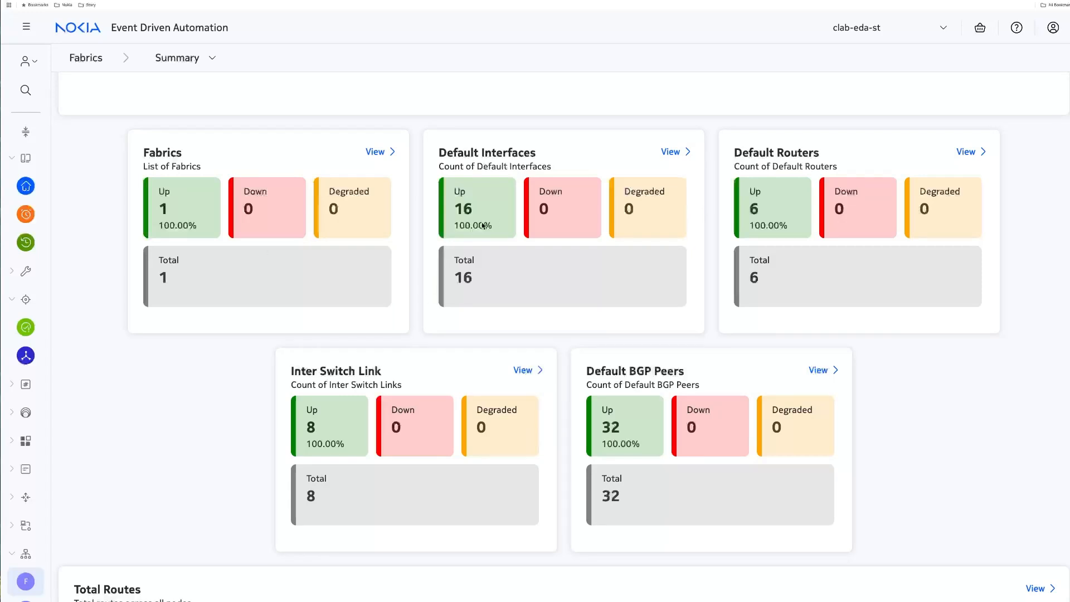
{"action": "mouse_move", "coordinate": [959, 443]}
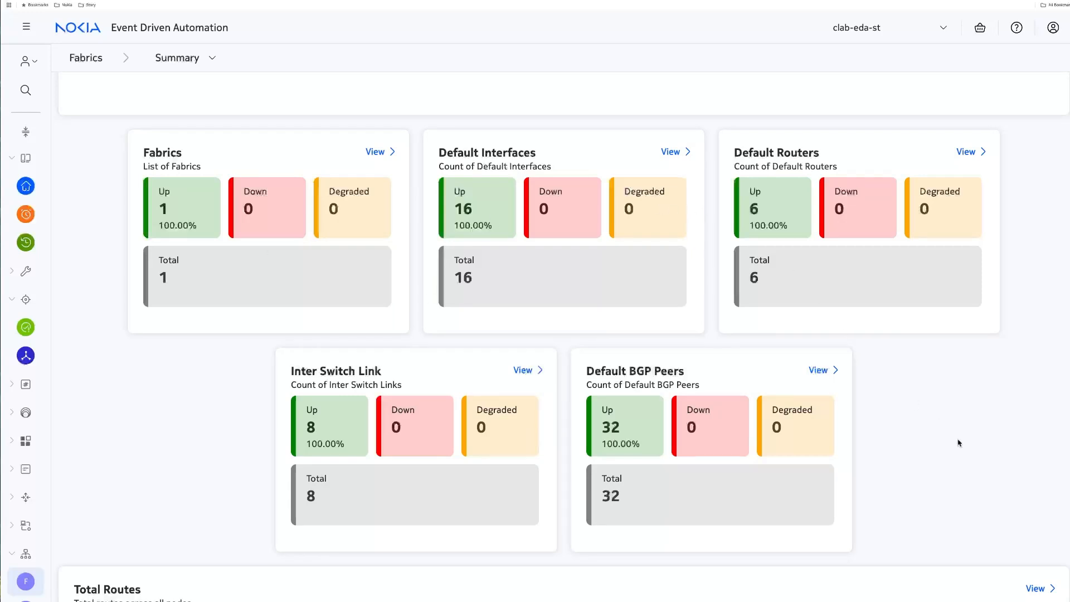
{"action": "scroll", "scroll_direction": "down", "scroll_amount": 3}
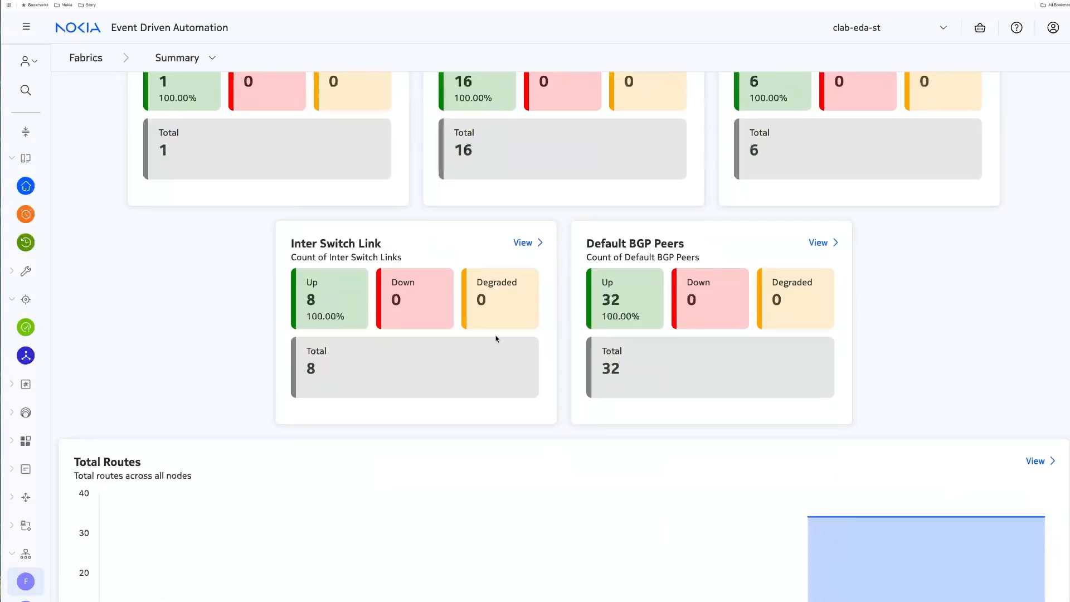
{"action": "mouse_move", "coordinate": [634, 300]}
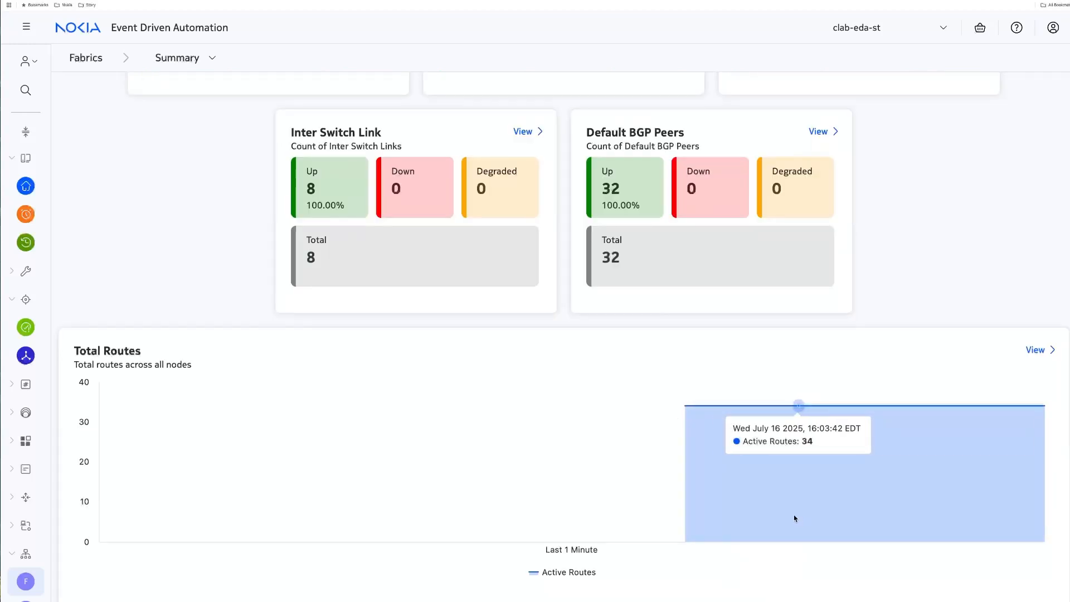
{"action": "scroll", "scroll_direction": "up", "scroll_amount": 3}
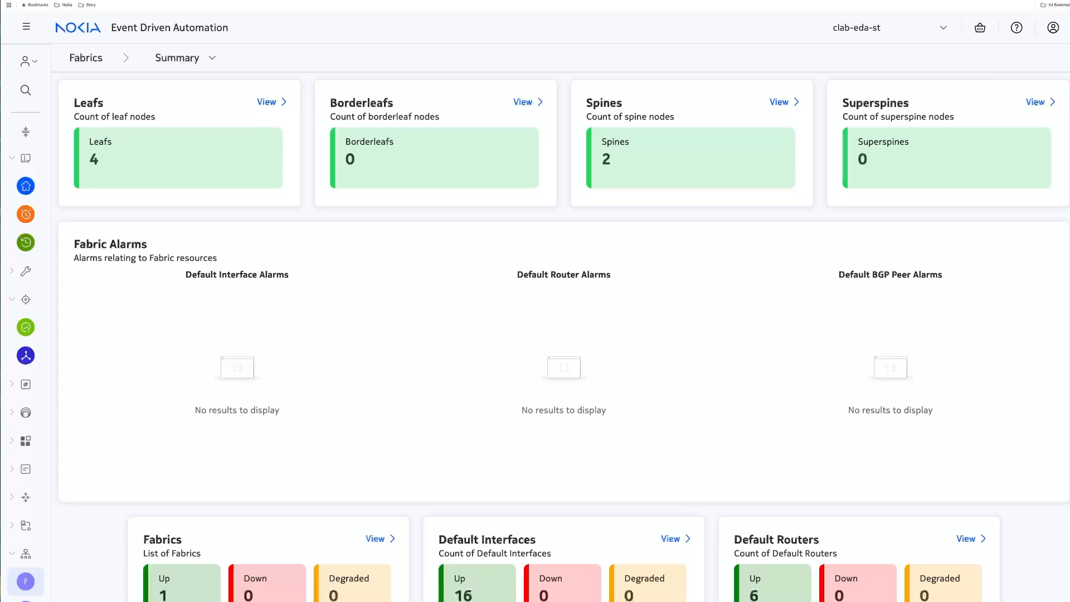
{"action": "left_click", "coordinate": [177, 57]}
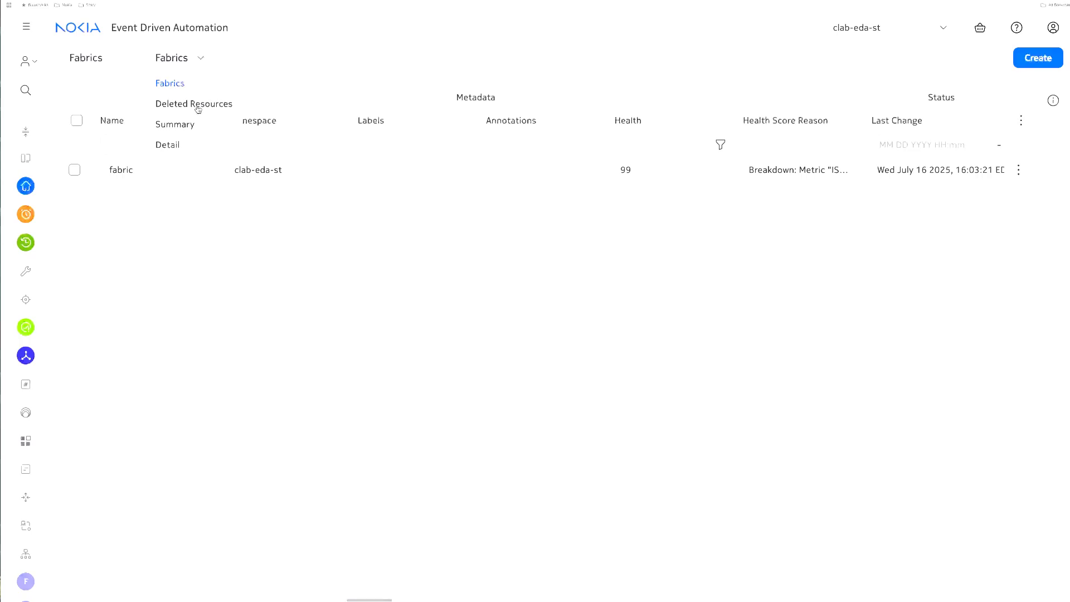
{"action": "left_click", "coordinate": [174, 124]}
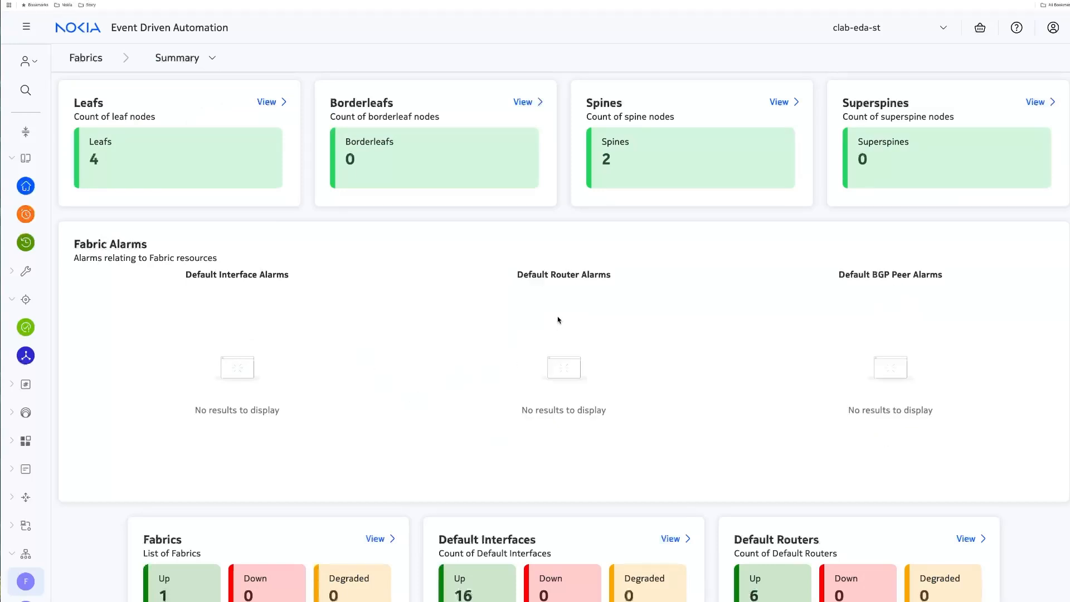
{"action": "scroll", "scroll_direction": "down", "scroll_amount": 3}
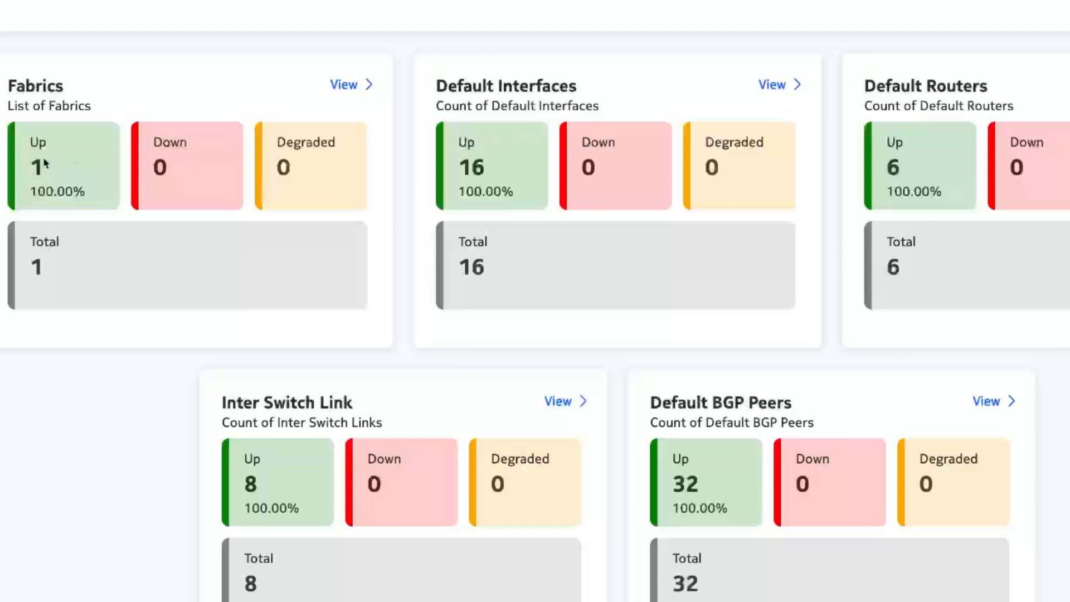
{"action": "scroll", "scroll_direction": "right", "scroll_amount": 3}
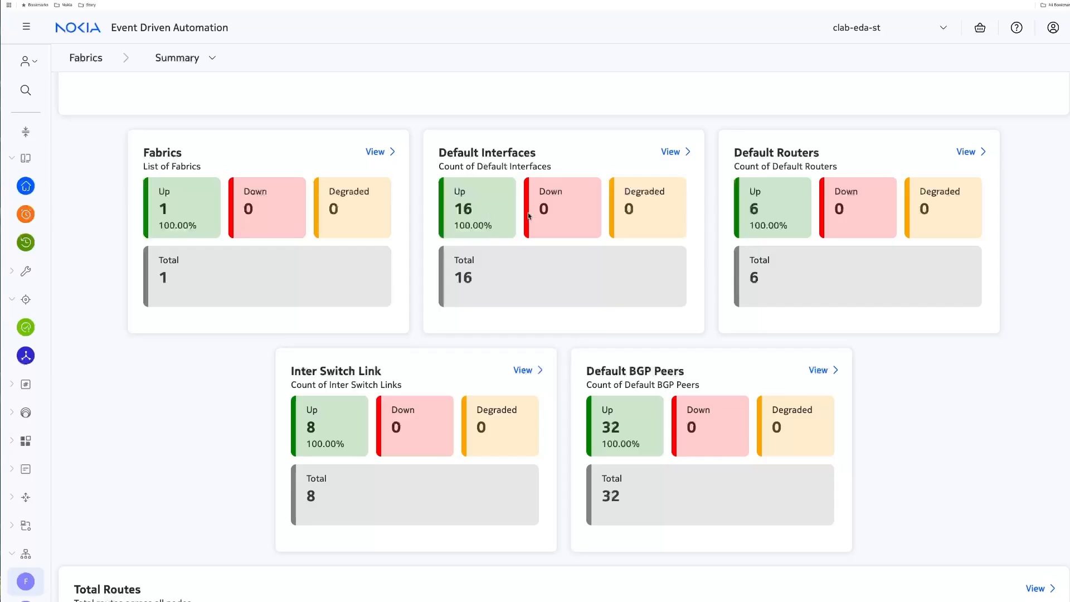
{"action": "scroll", "scroll_direction": "down", "scroll_amount": 3}
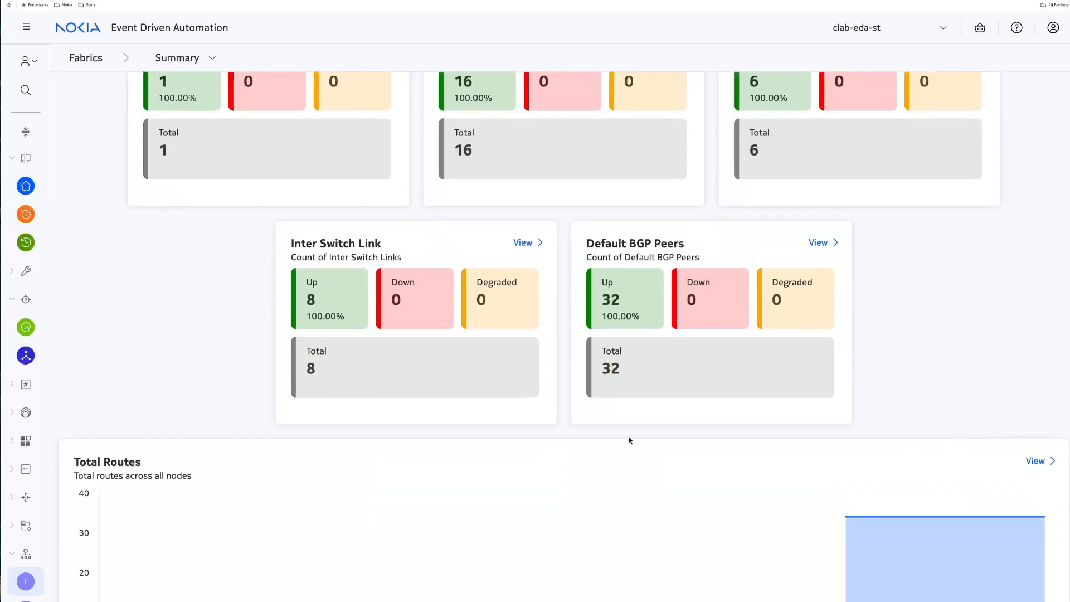